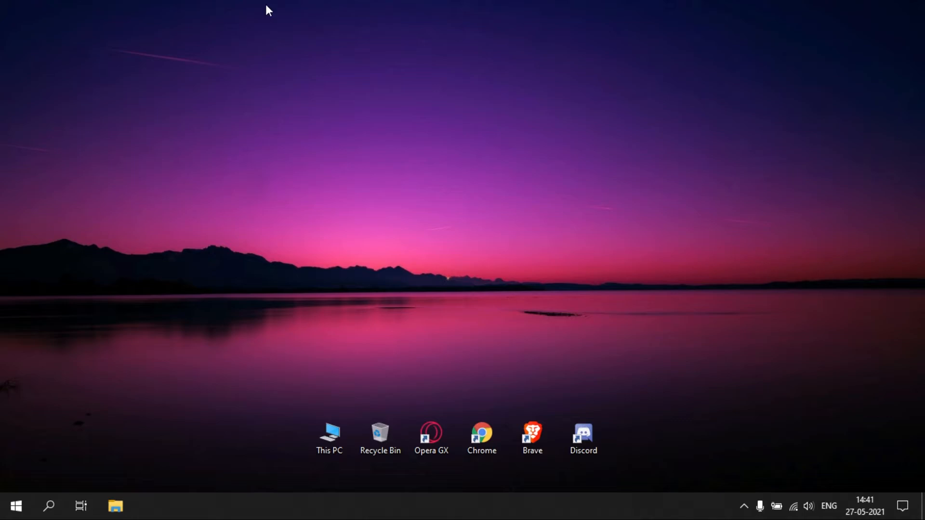
mouse_move(328, 436)
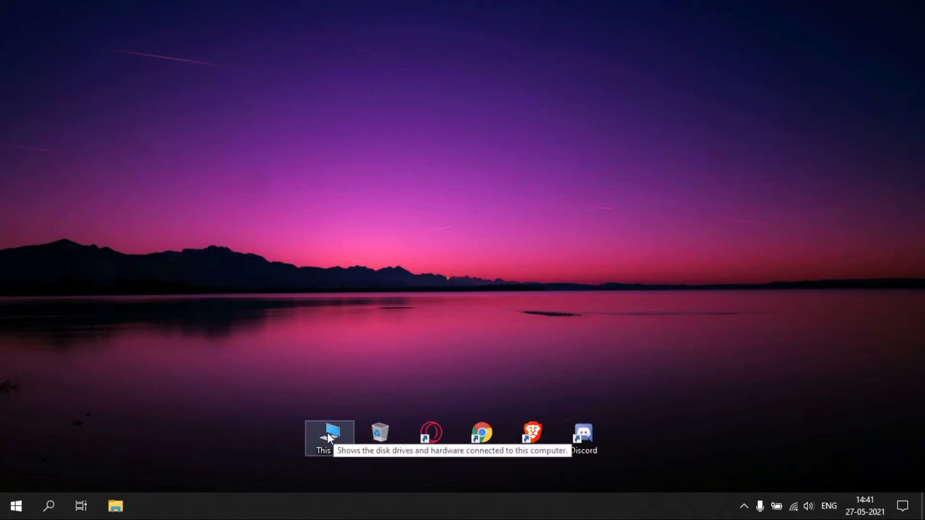
mouse_move(530, 319)
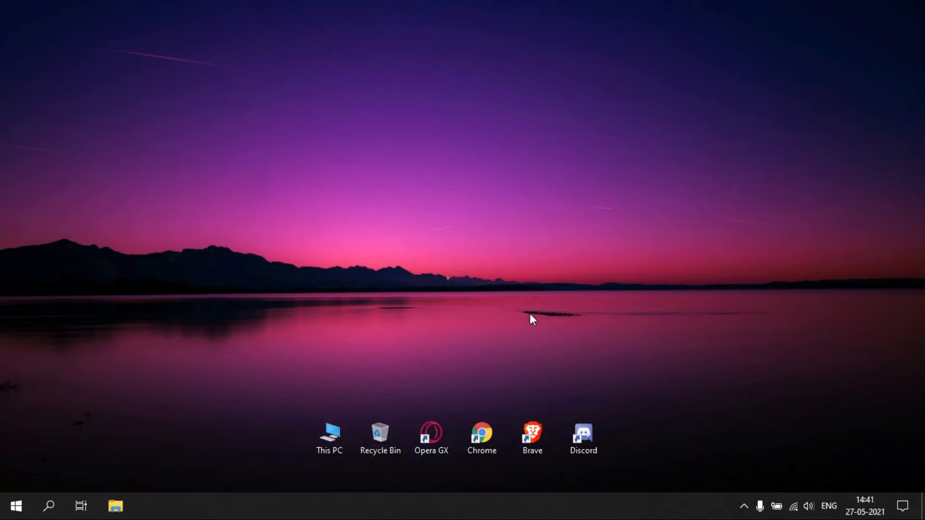
mouse_move(616, 438)
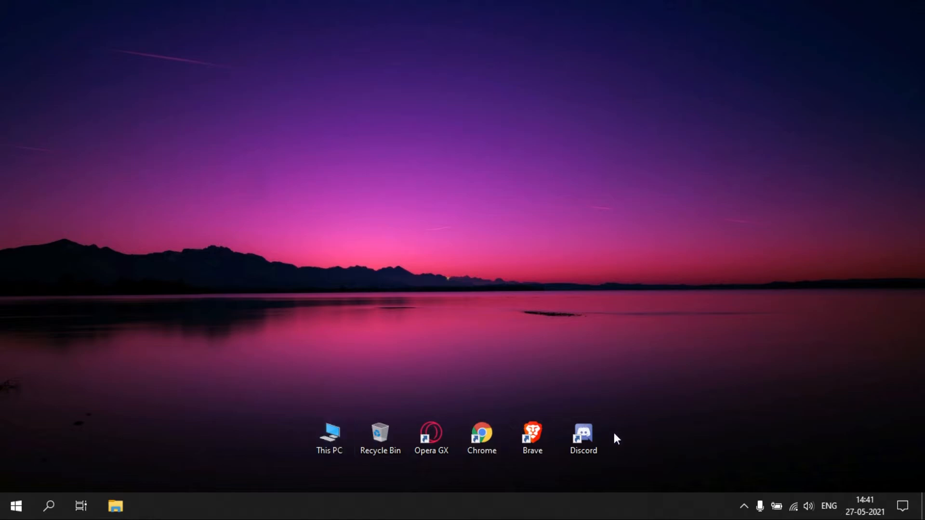
Create a shortcut to the Downloads folder next to it on Local Disk (D:).
left_click(115, 506)
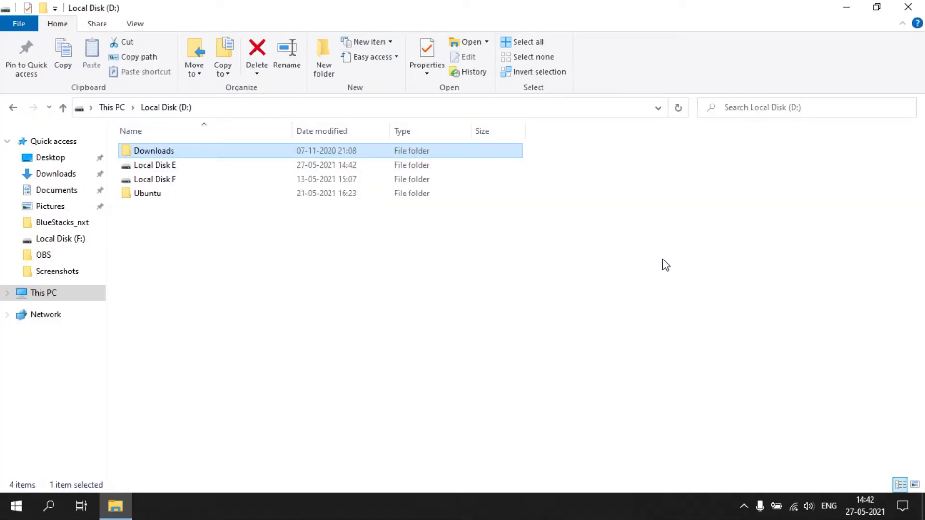
mouse_move(189, 152)
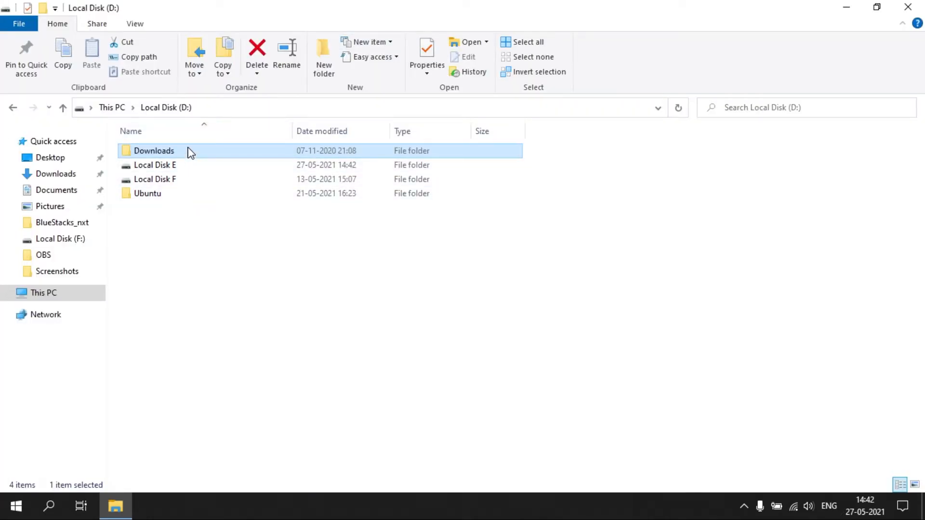
right_click(154, 151)
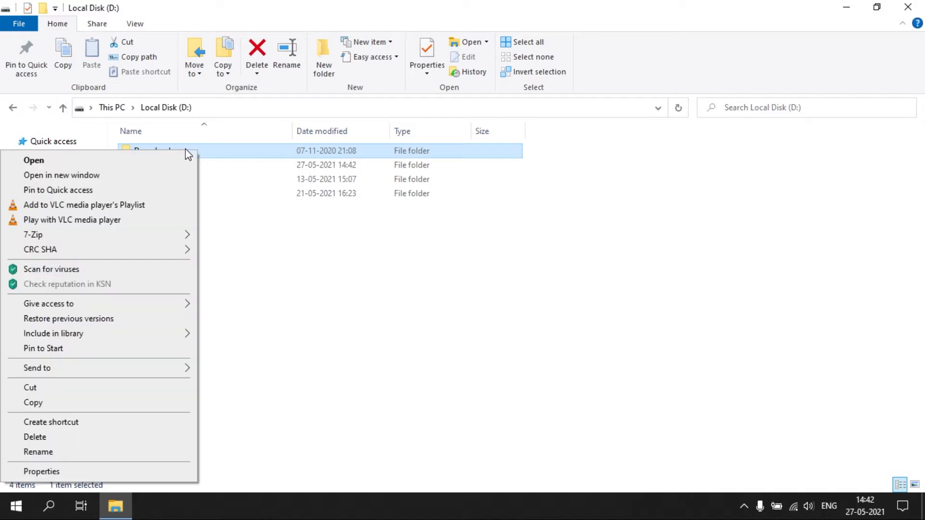
mouse_move(77, 428)
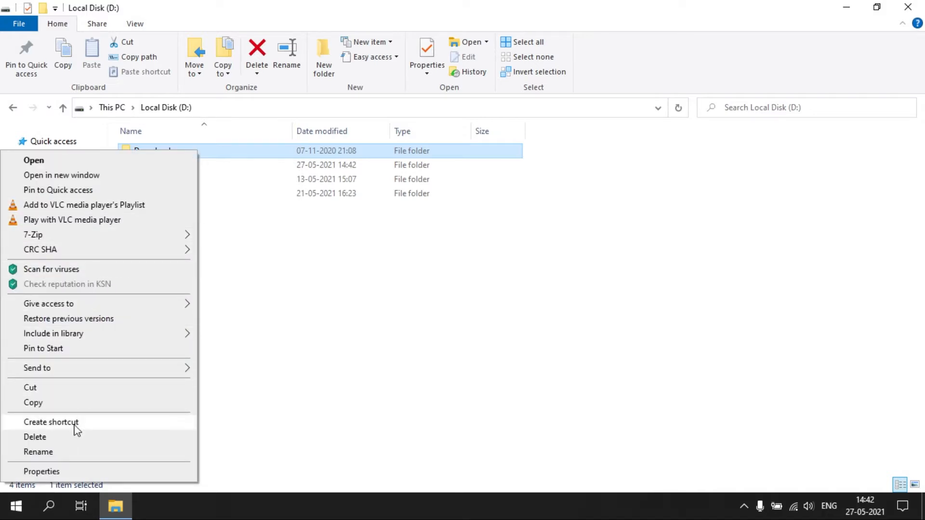
left_click(51, 422)
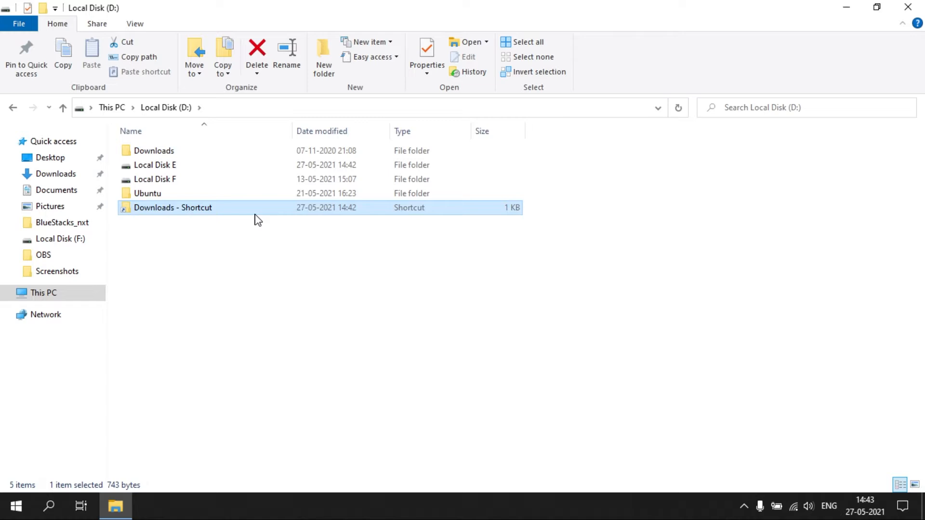
right_click(173, 208)
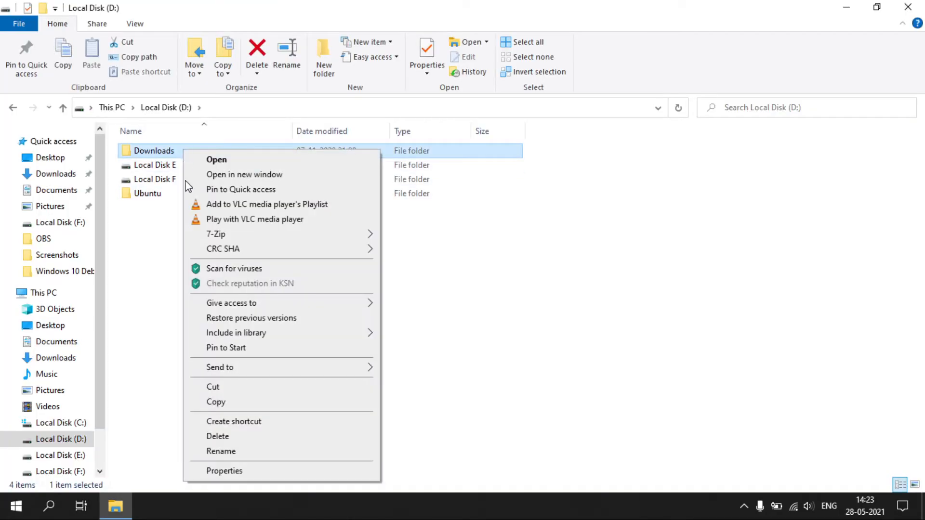
mouse_move(245, 367)
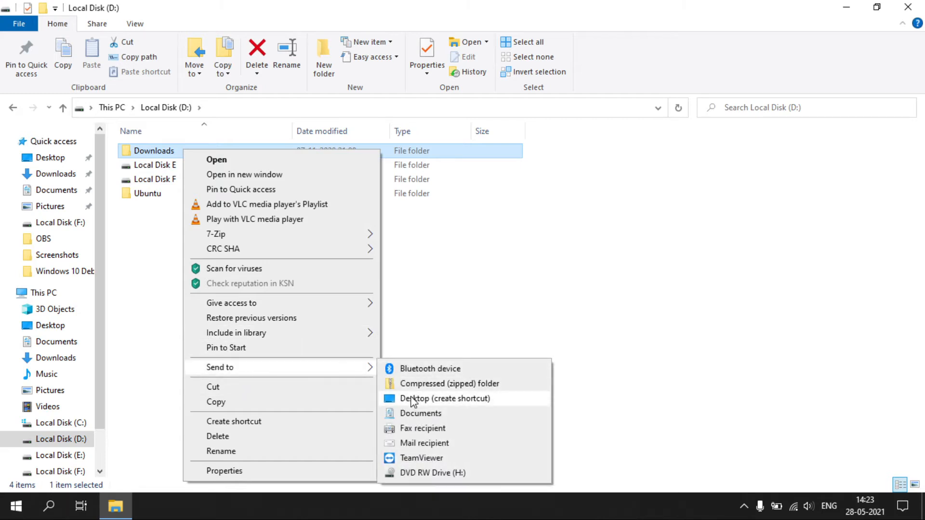
Send a Downloads shortcut to the desktop via Send to > Desktop (create shortcut).
left_click(445, 398)
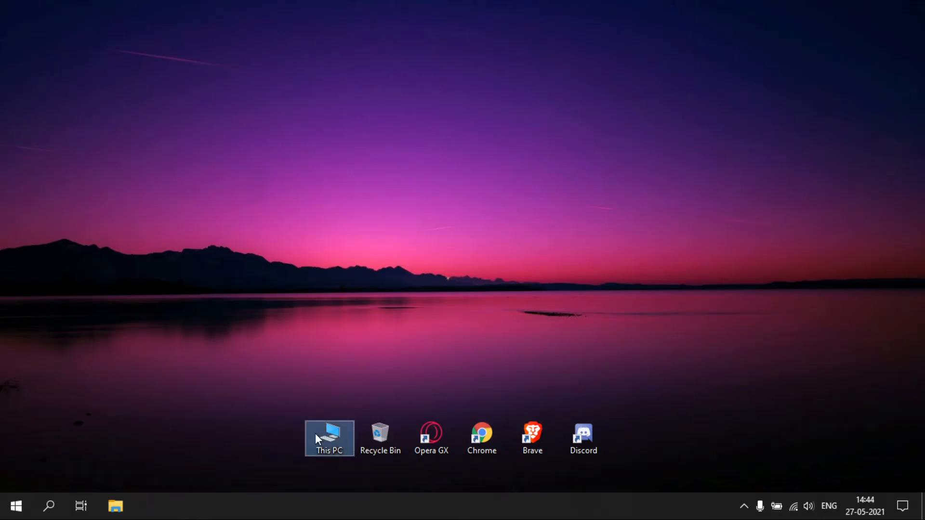
double_click(330, 438)
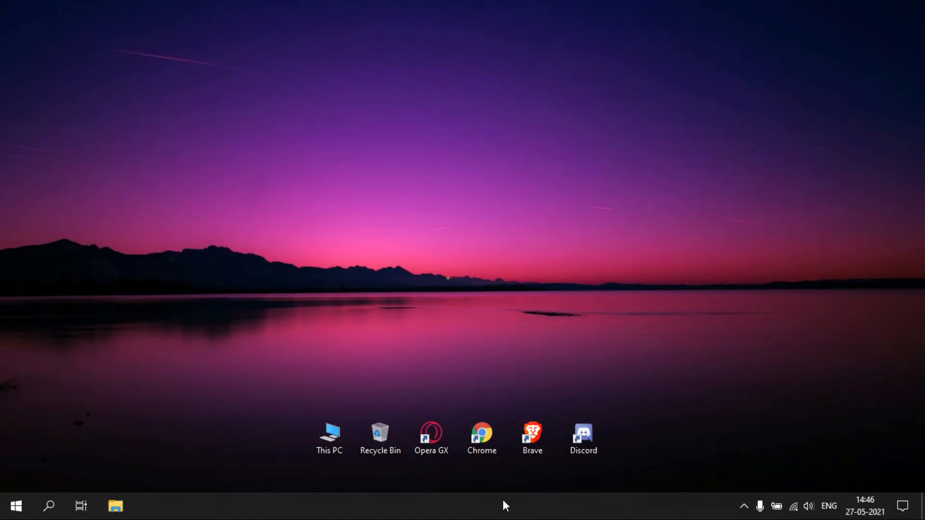
Launch Task Manager from the taskbar and show the Startup apps list.
right_click(504, 506)
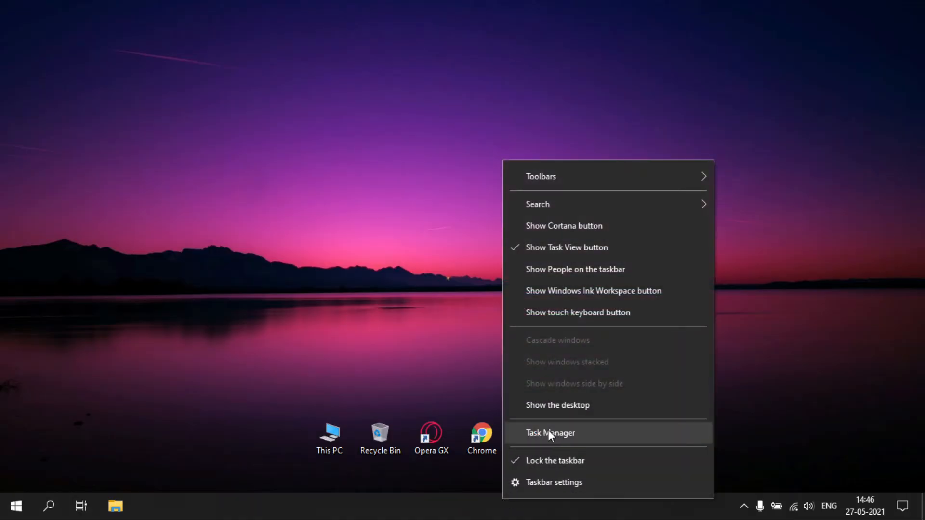
left_click(550, 433)
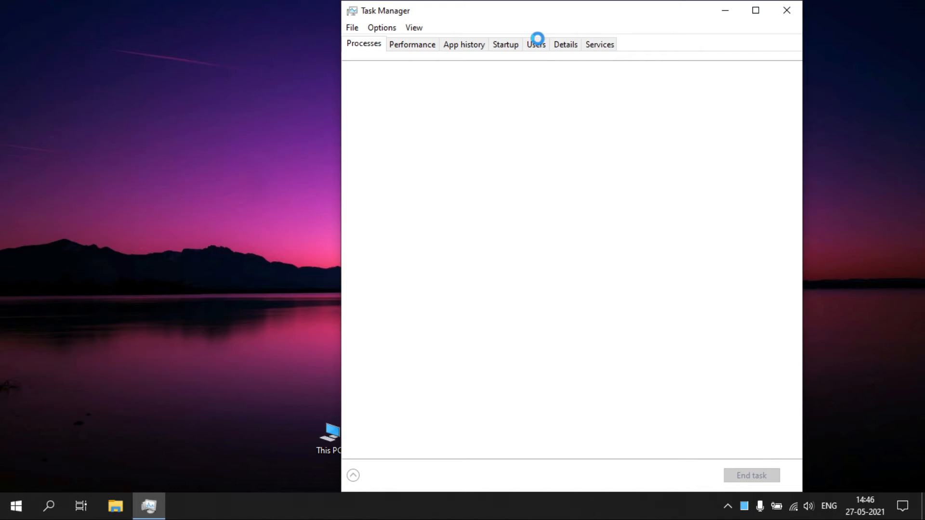
left_click(505, 44)
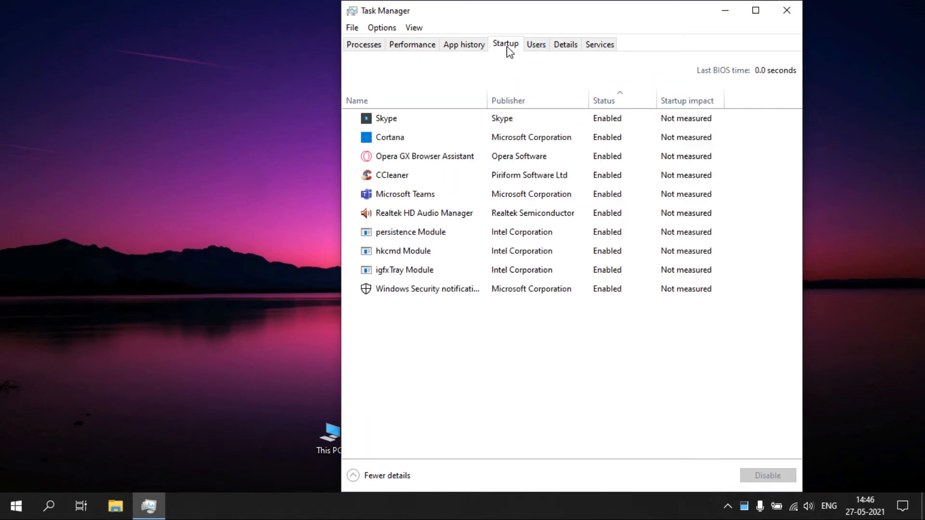
left_click(404, 270)
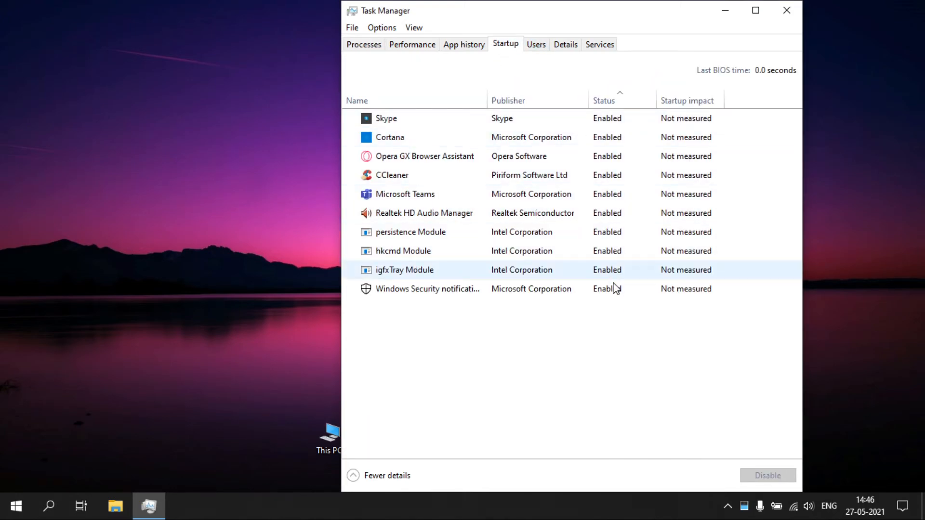
left_click(386, 117)
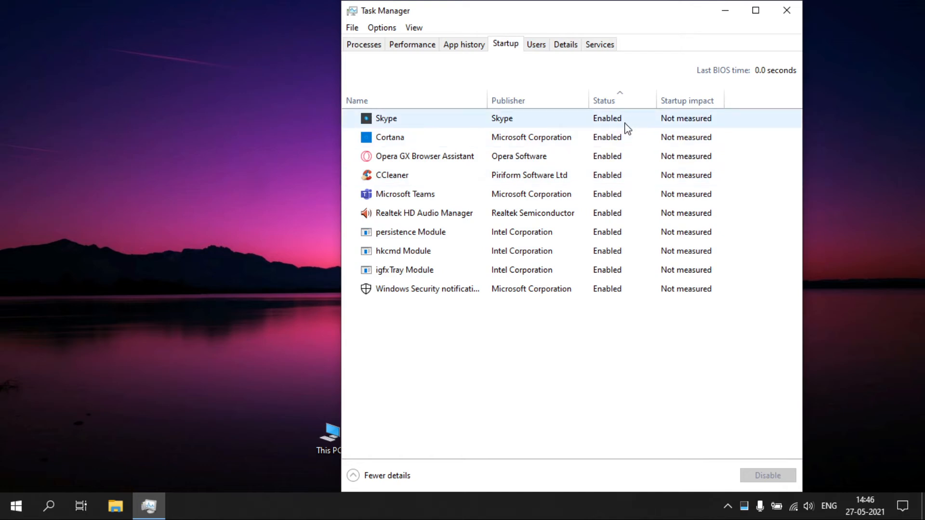
Disable Opera GX Browser Assistant, CCleaner, Microsoft Teams and Realtek HD Audio Manager at startup.
left_click(767, 475)
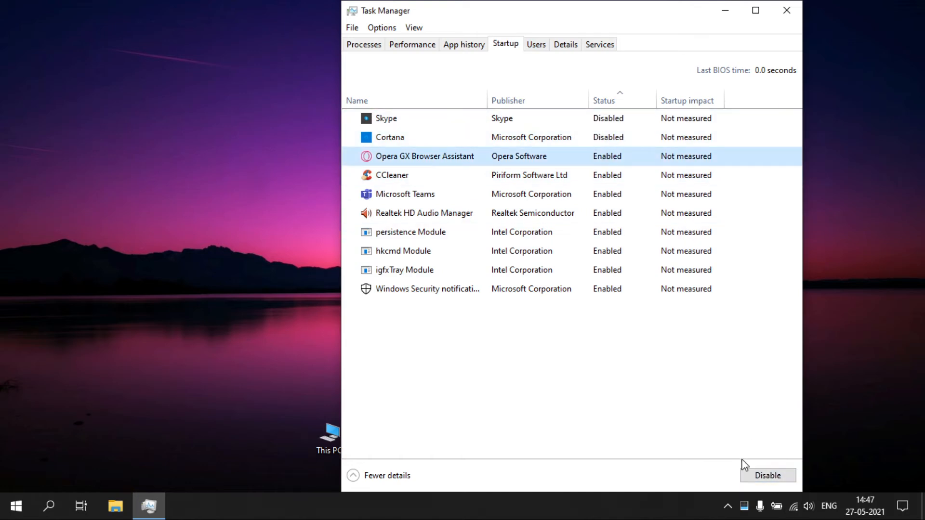
left_click(768, 475)
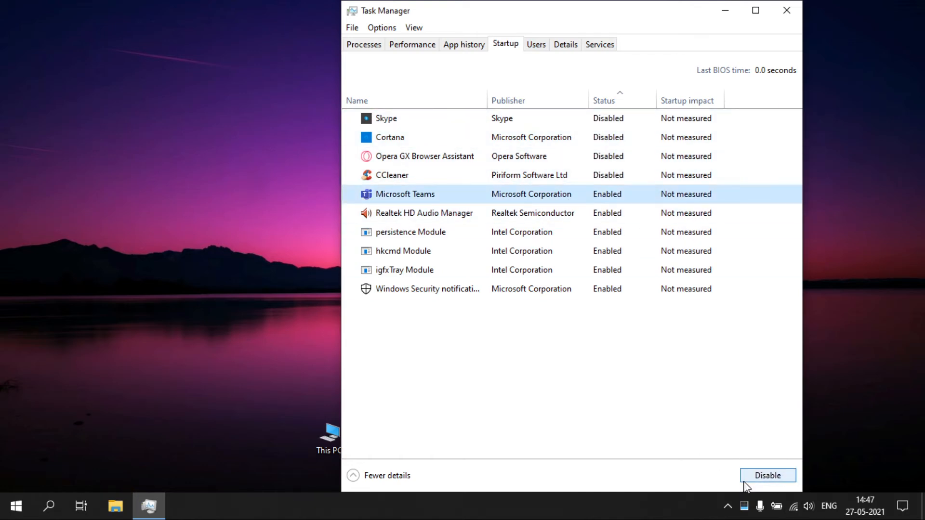
left_click(768, 475)
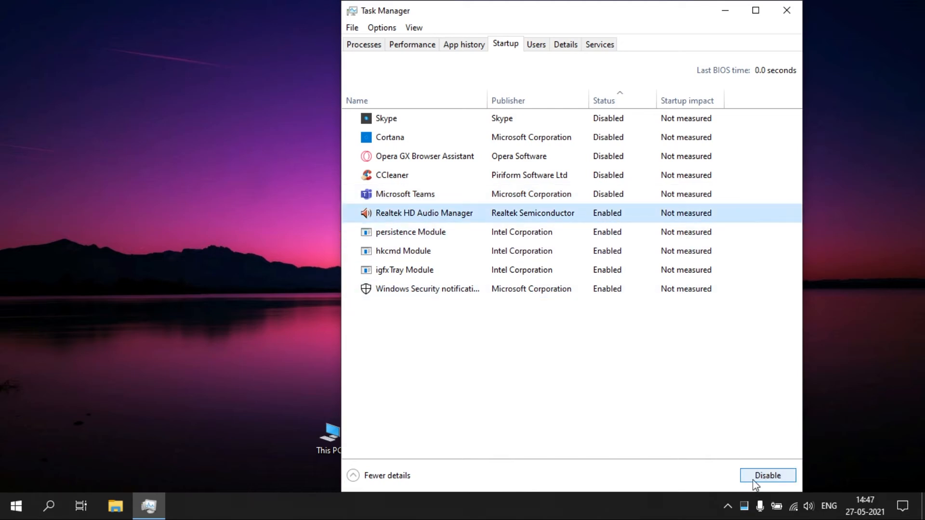
left_click(148, 506)
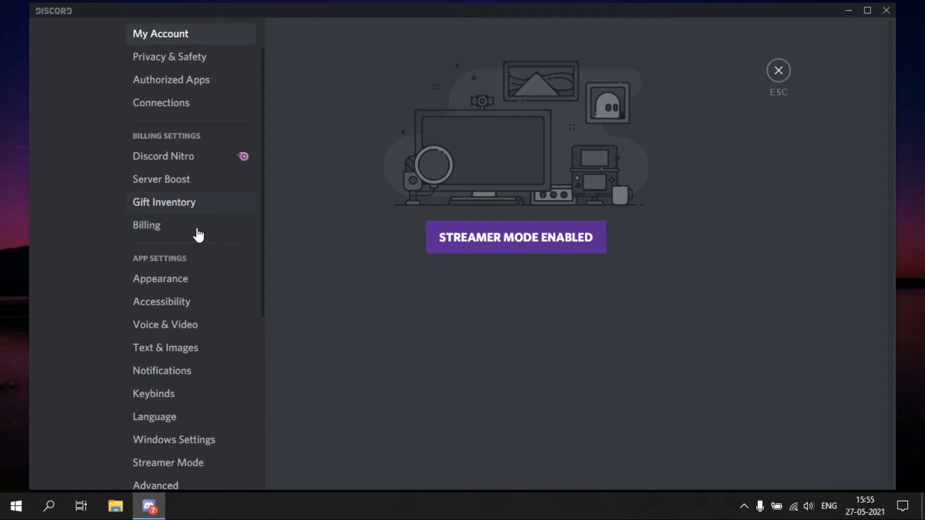
Show Discord's Windows Settings page with its Open Discord on startup option.
scroll("down", 3)
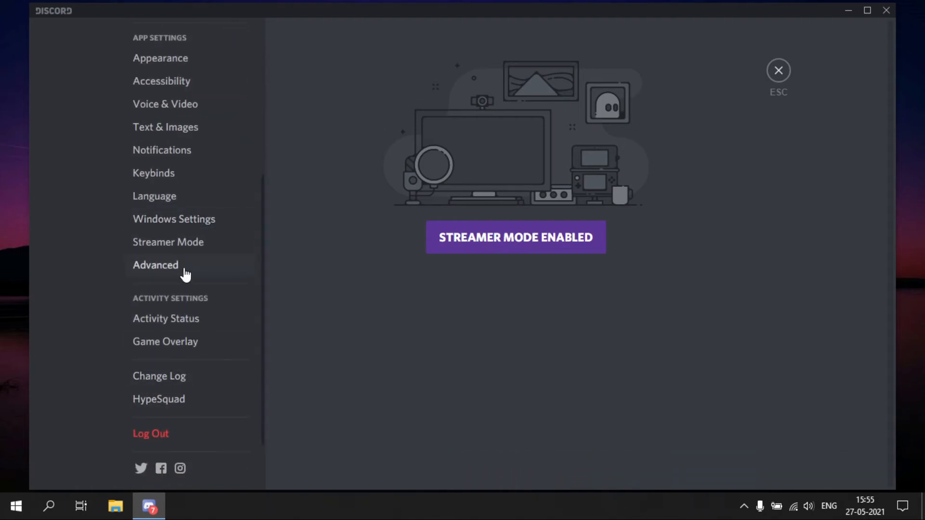
mouse_move(197, 209)
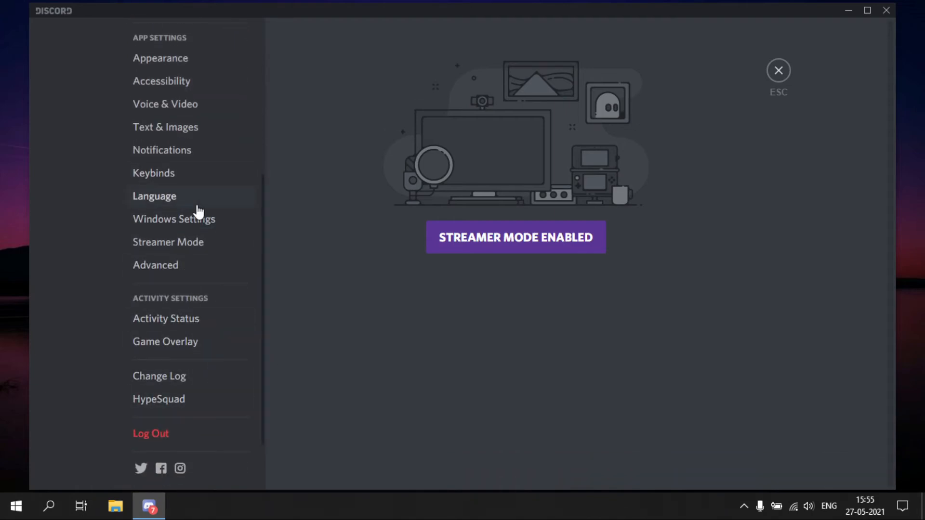
left_click(173, 219)
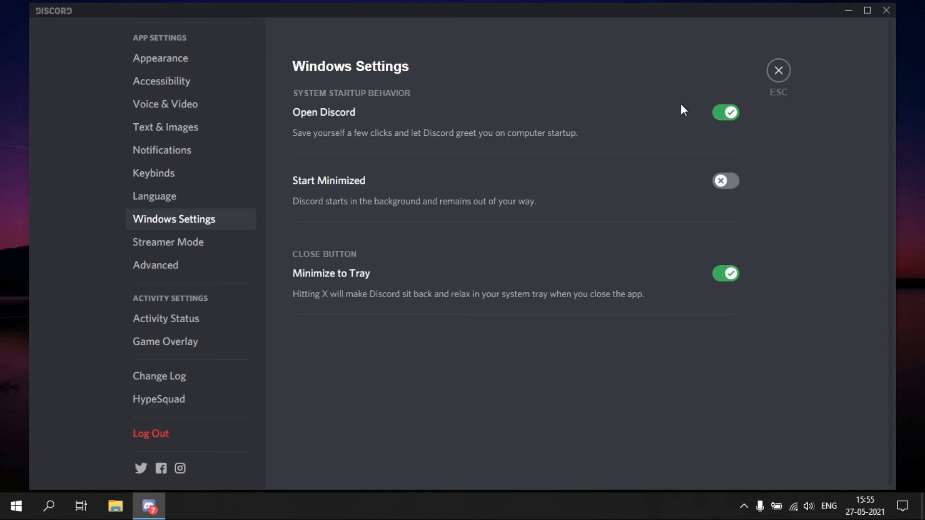
mouse_move(478, 128)
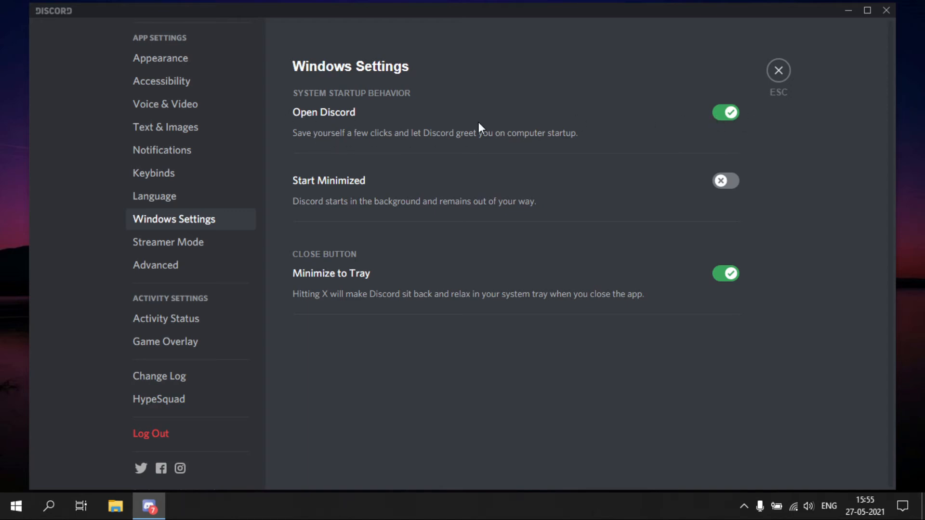
mouse_move(726, 112)
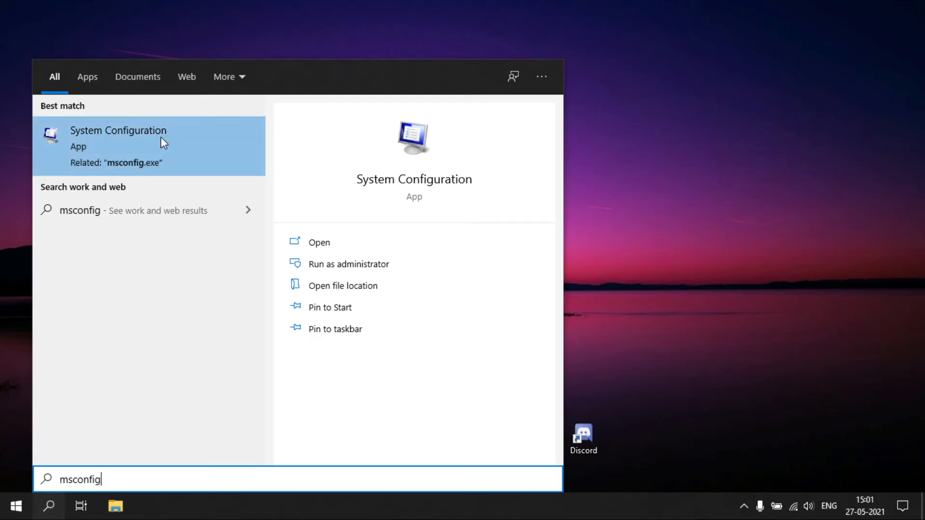
Launch System Configuration from the msconfig search result.
left_click(319, 242)
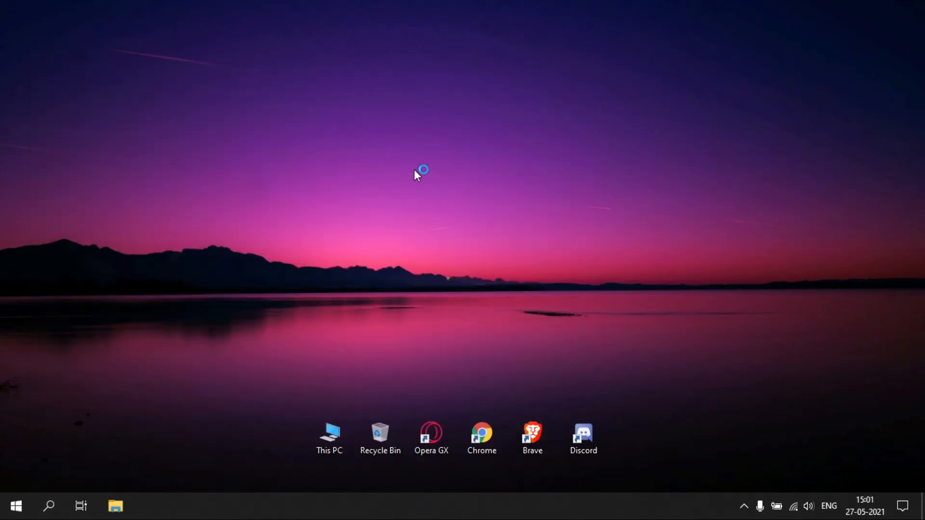
mouse_move(425, 178)
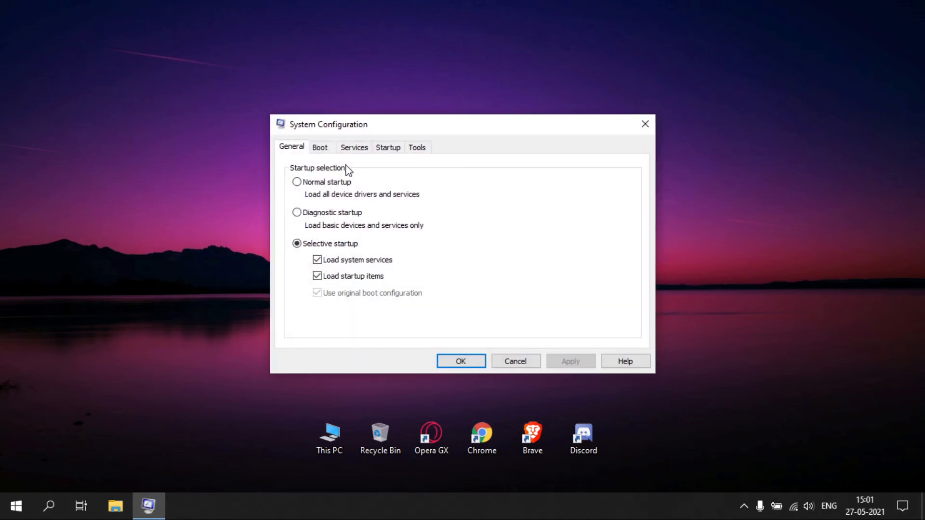
Set Boot advanced options to use 4 processors and apply the change.
left_click(320, 147)
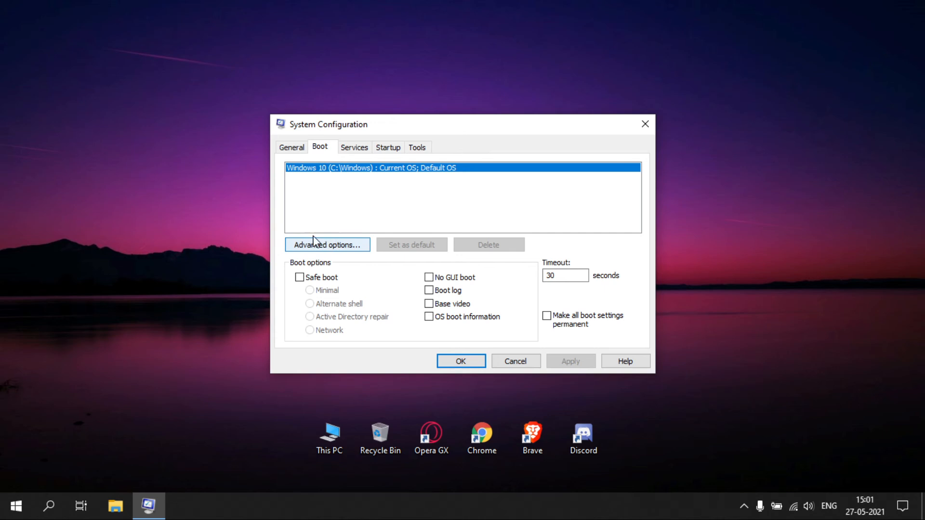
left_click(327, 244)
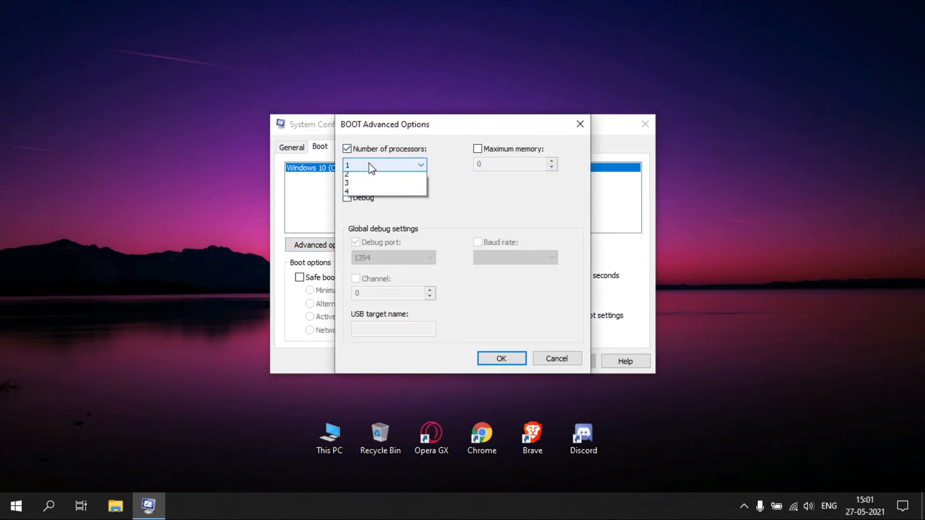
mouse_move(352, 204)
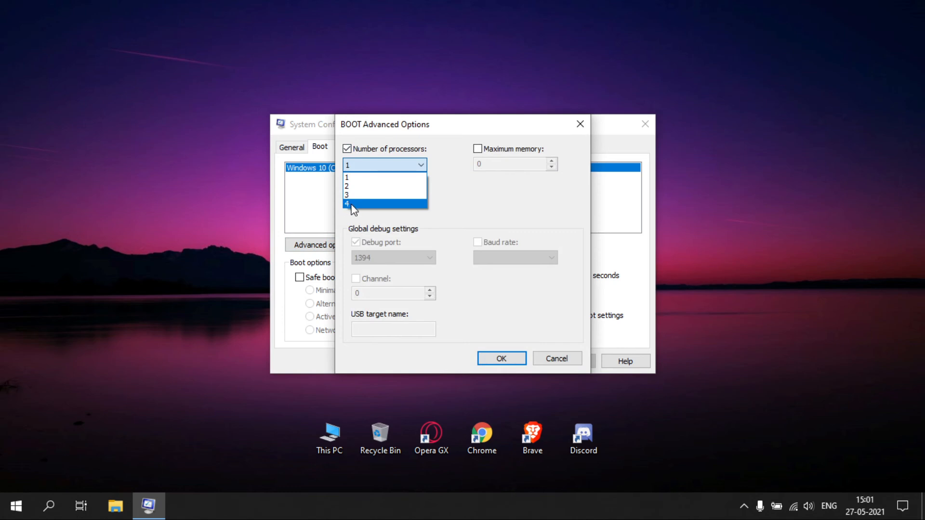
left_click(556, 358)
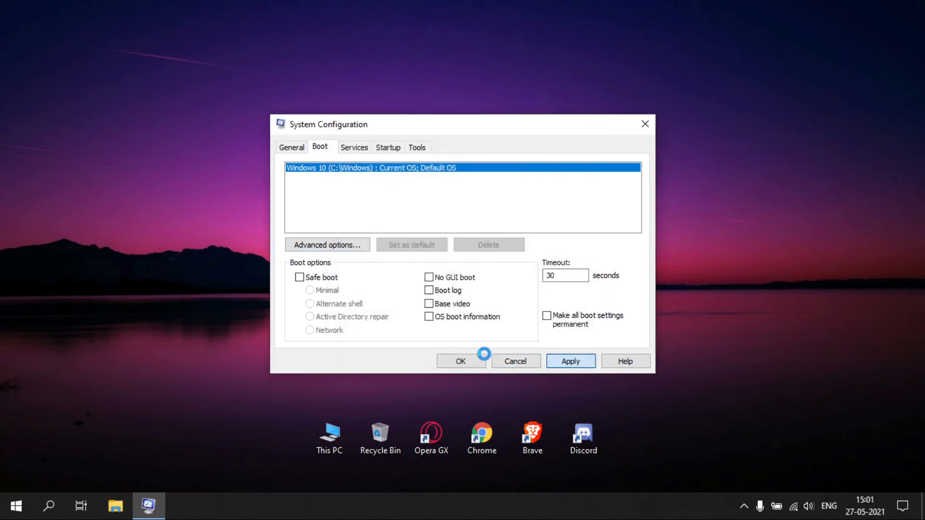
left_click(461, 361)
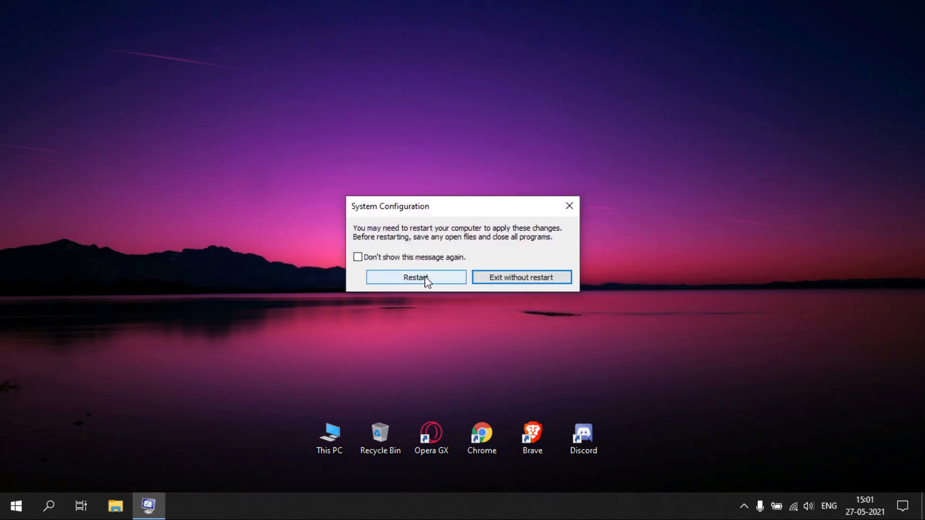
mouse_move(448, 286)
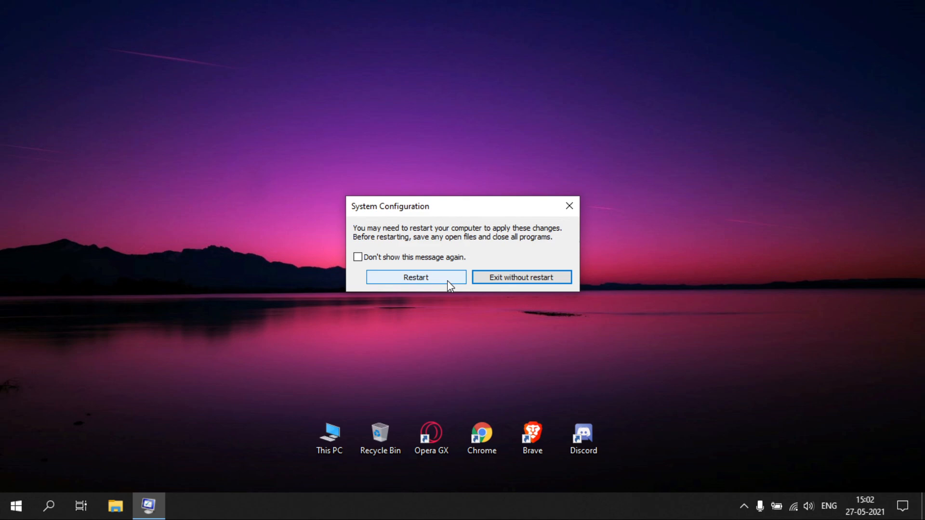